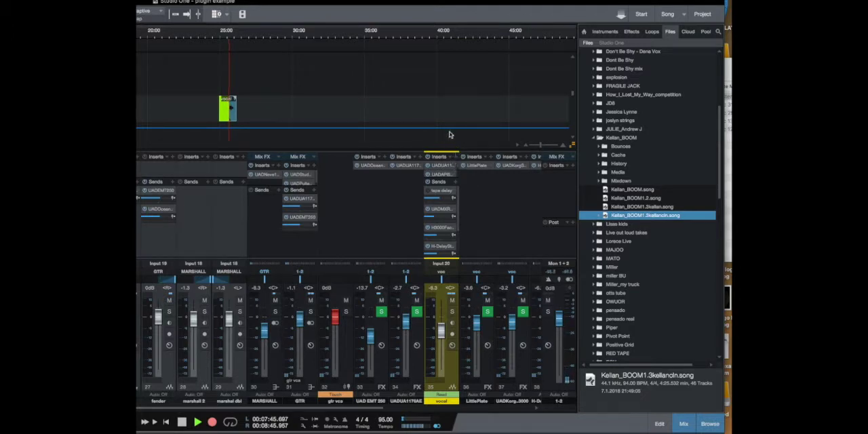
{"action": "mouse_move", "coordinate": [460, 179]}
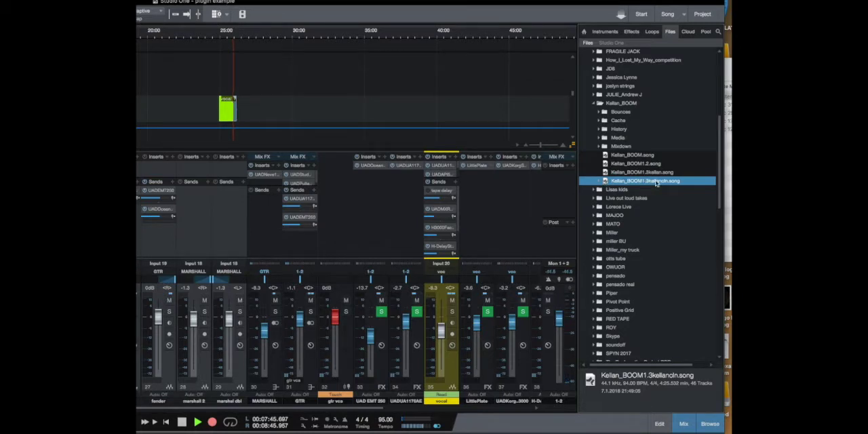
Show the mixed song file's package contents and expand its Performances and Presets folders.
{"action": "right_click", "coordinate": [646, 180]}
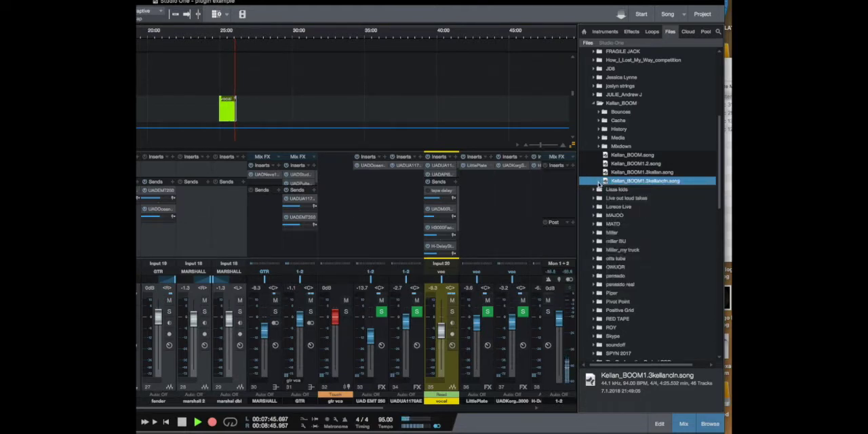
{"action": "left_click", "coordinate": [594, 181]}
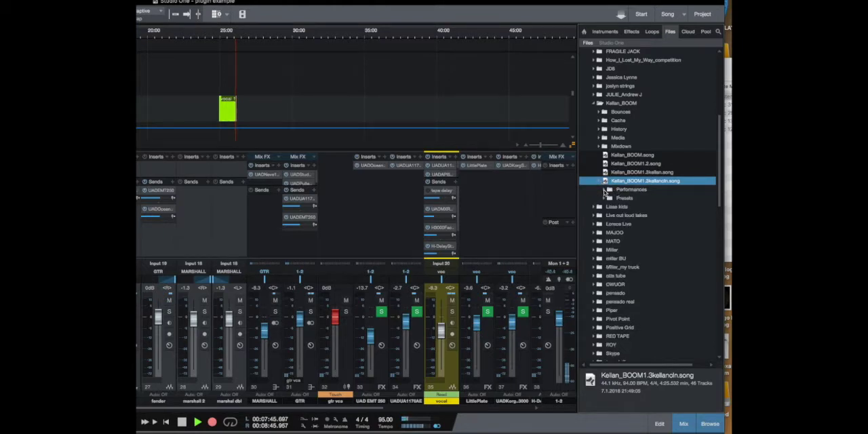
{"action": "left_click", "coordinate": [594, 180]}
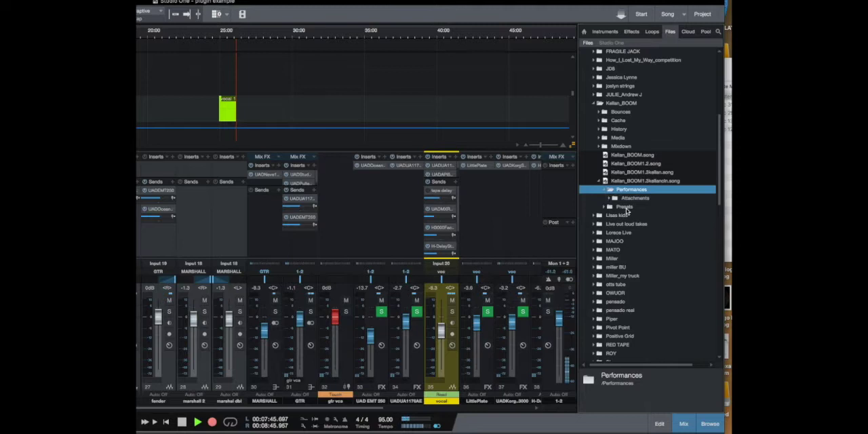
{"action": "left_click", "coordinate": [605, 206]}
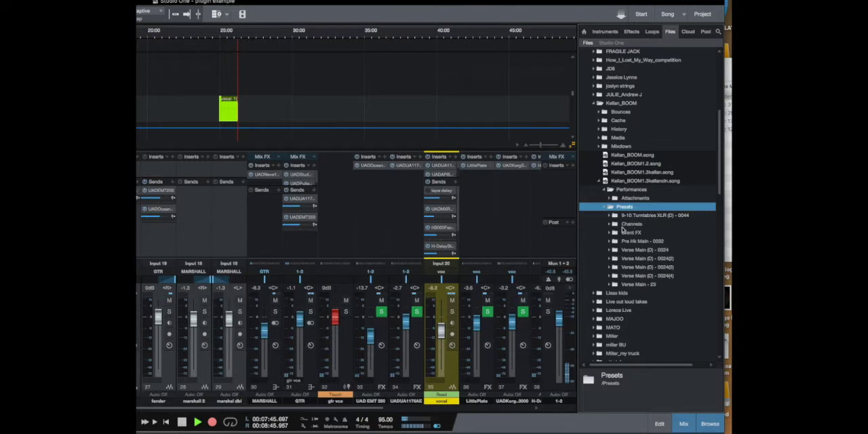
Expand the Channels subfolder under Presets and scroll through the saved track channel presets.
{"action": "left_click", "coordinate": [609, 223]}
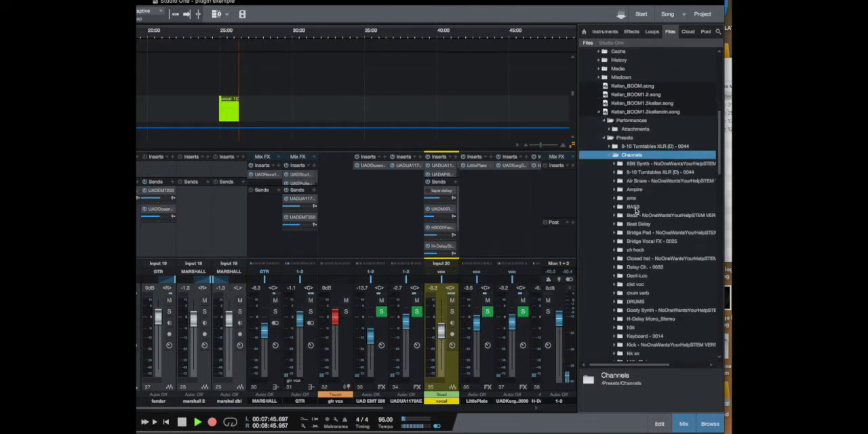
{"action": "scroll", "scroll_direction": "down", "scroll_amount": 3}
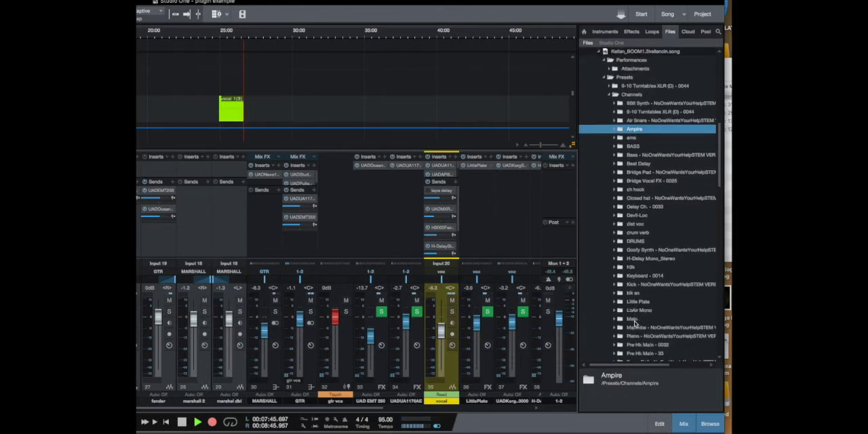
{"action": "scroll", "scroll_direction": "down", "scroll_amount": 3}
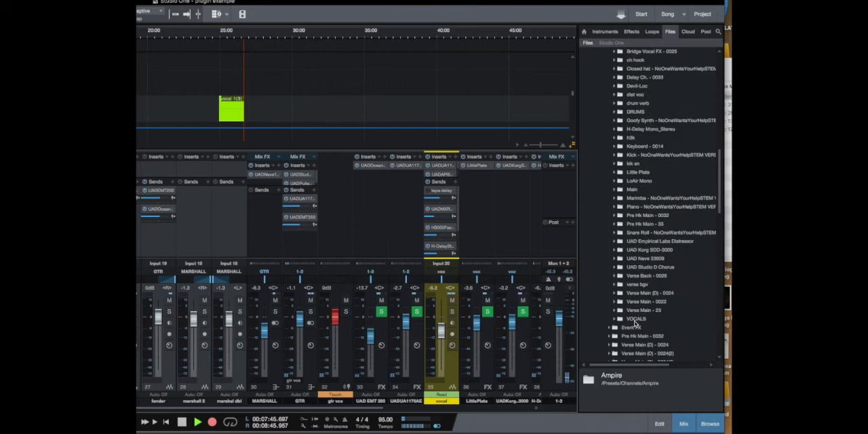
Expand the VOCALS, verse bgv and Piano channel presets to list their plug-in chains.
{"action": "left_click", "coordinate": [635, 319]}
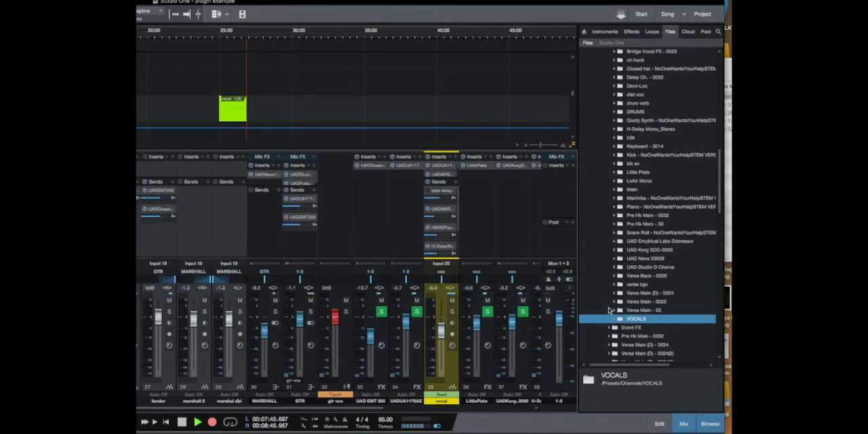
{"action": "left_click", "coordinate": [645, 257]}
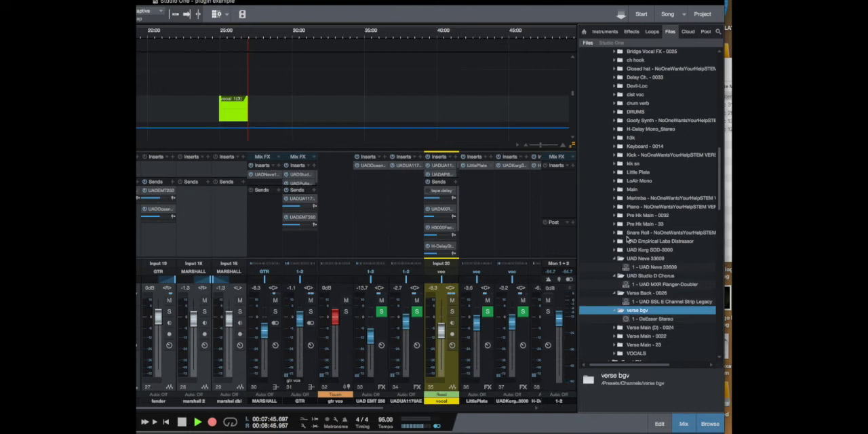
{"action": "left_click", "coordinate": [654, 206]}
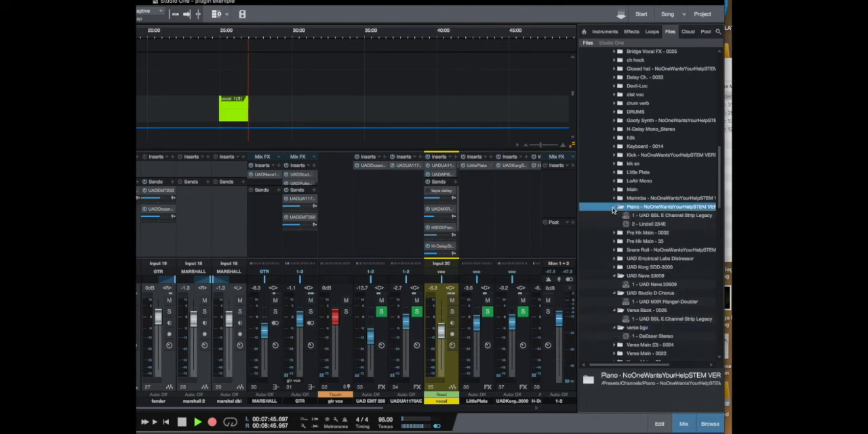